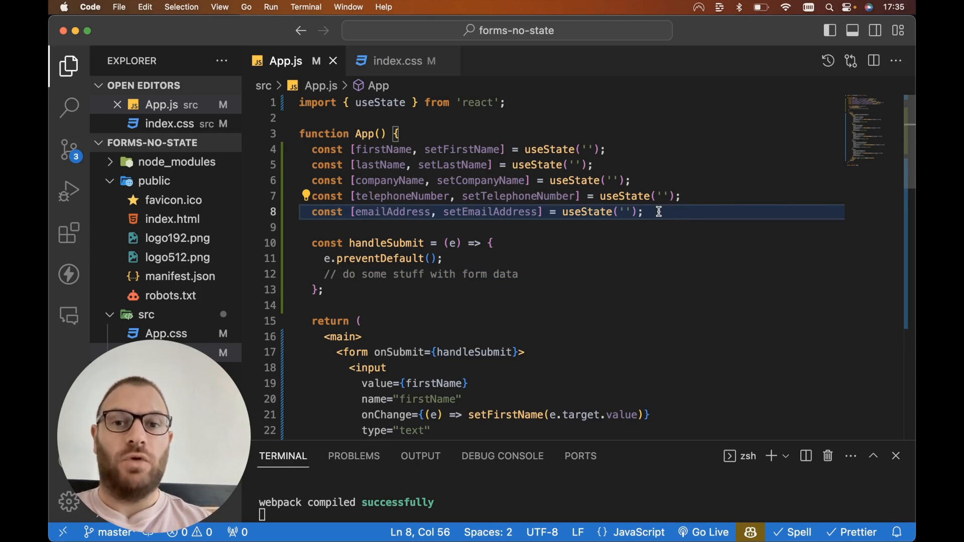
Delete the useState import and state declarations, and strip value/onChange from each input.
scroll("down", 3)
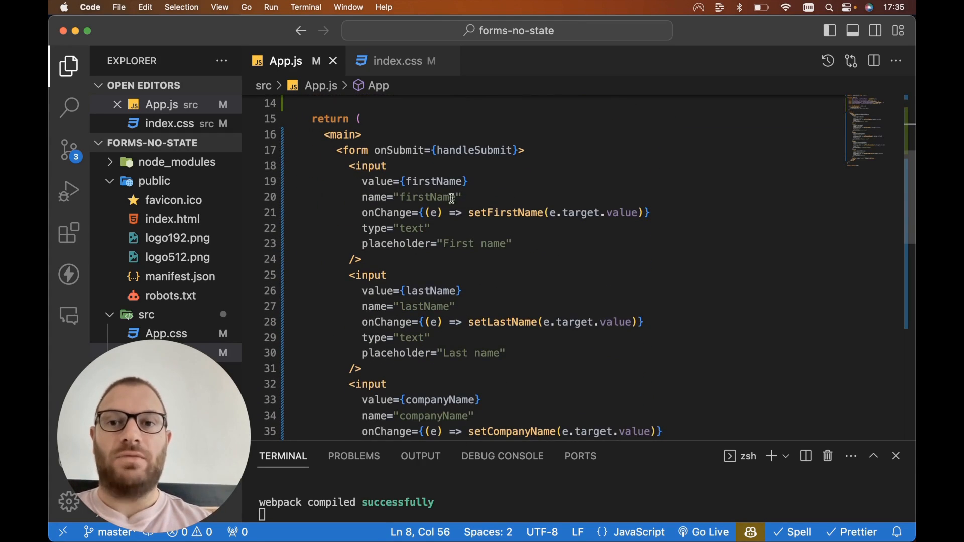
double_click(386, 213)
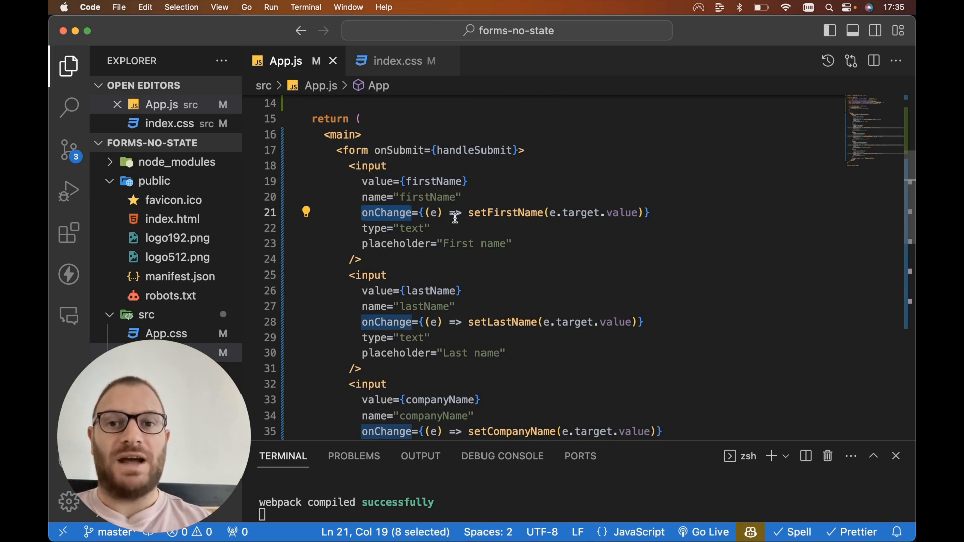
mouse_move(506, 233)
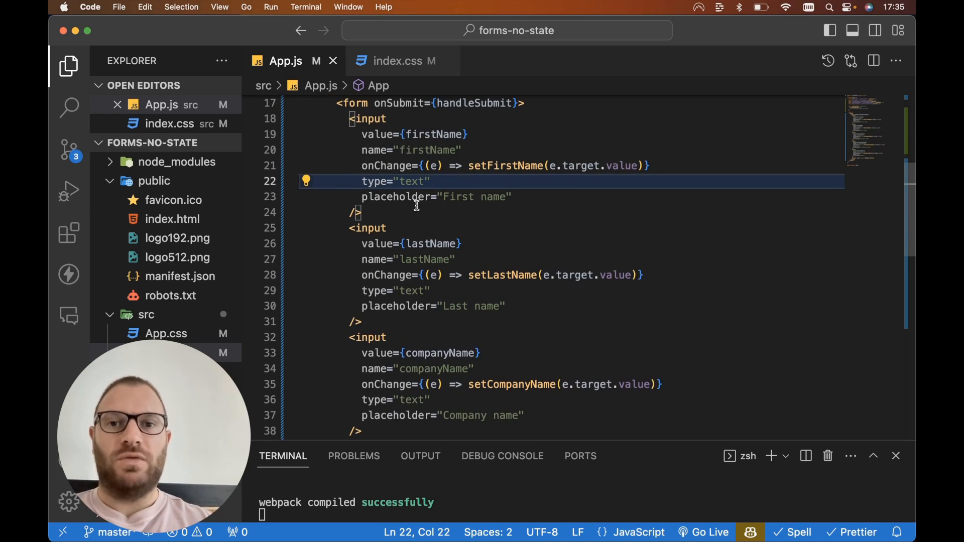
scroll("down", 3)
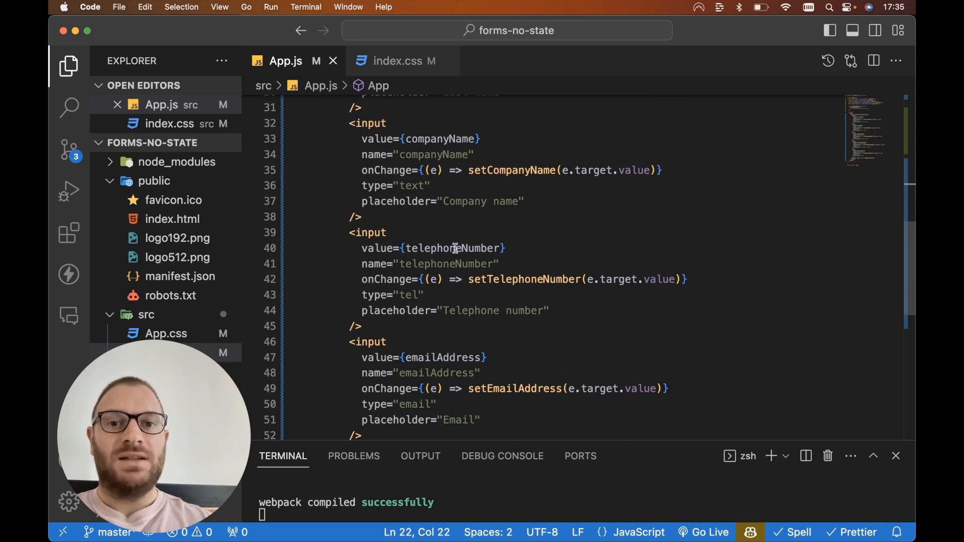
scroll("down", 3)
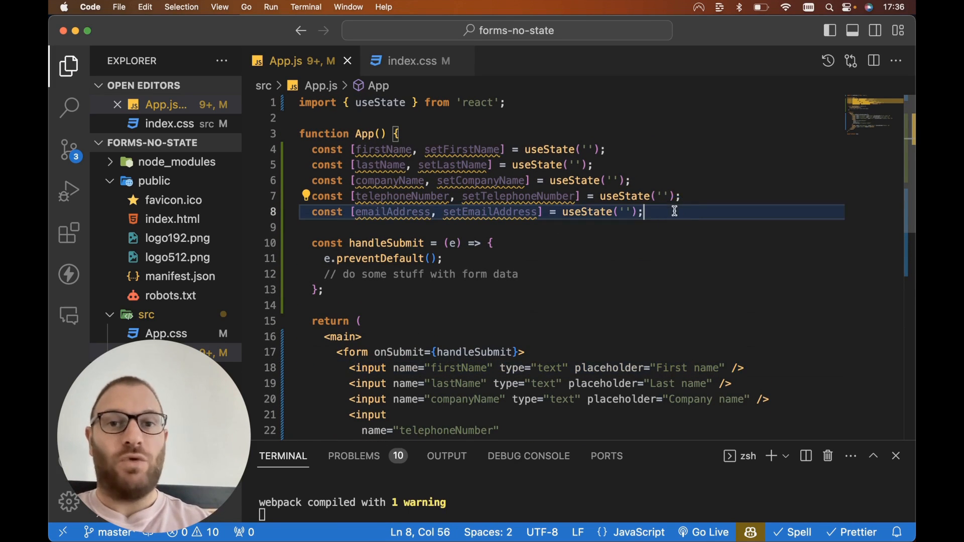
mouse_move(483, 166)
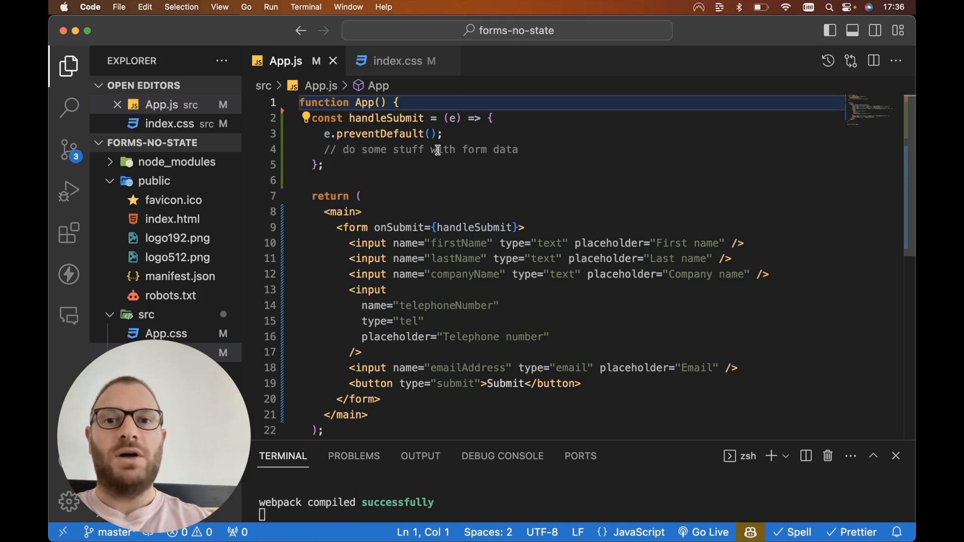
mouse_move(408, 243)
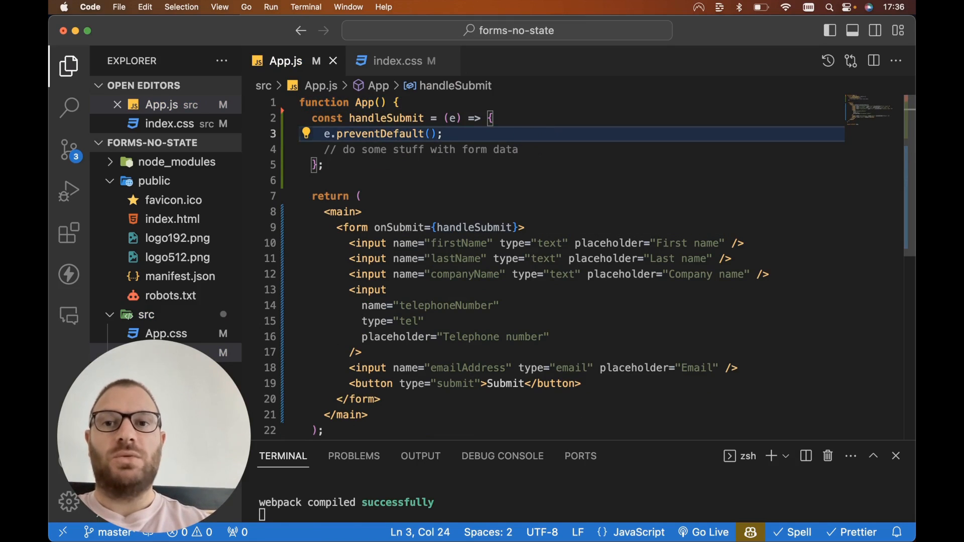
Add const formData = new FormData(e.currentTarget) inside handleSubmit.
key("Enter")
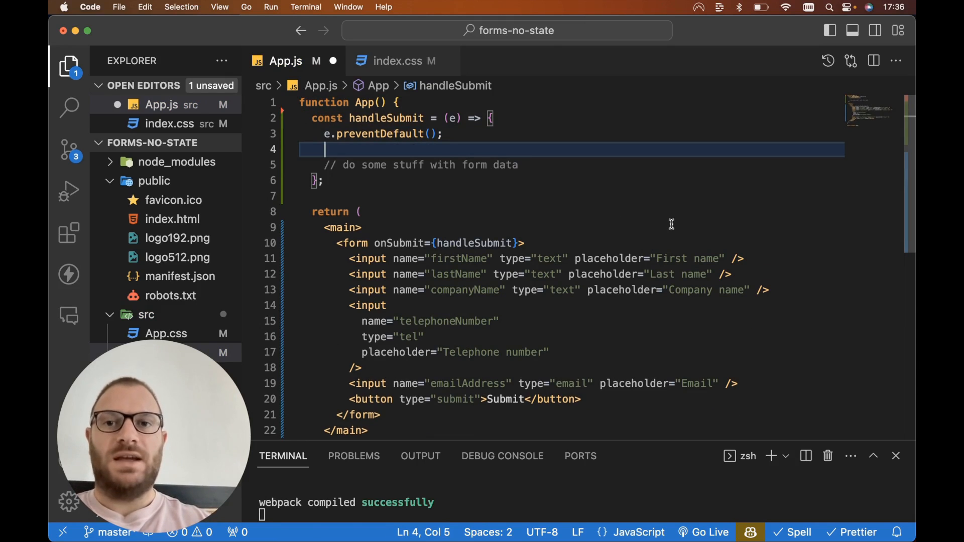
type("const formDAt")
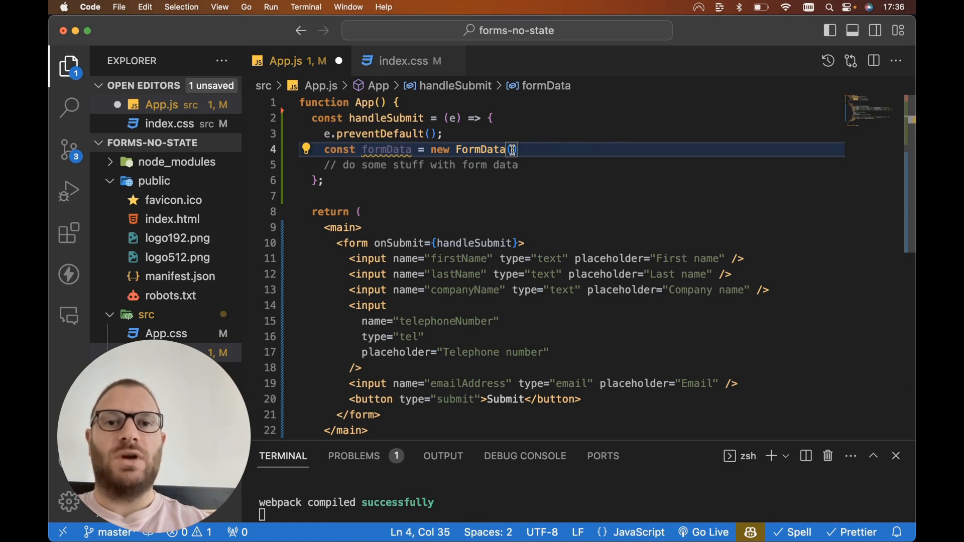
type("()")
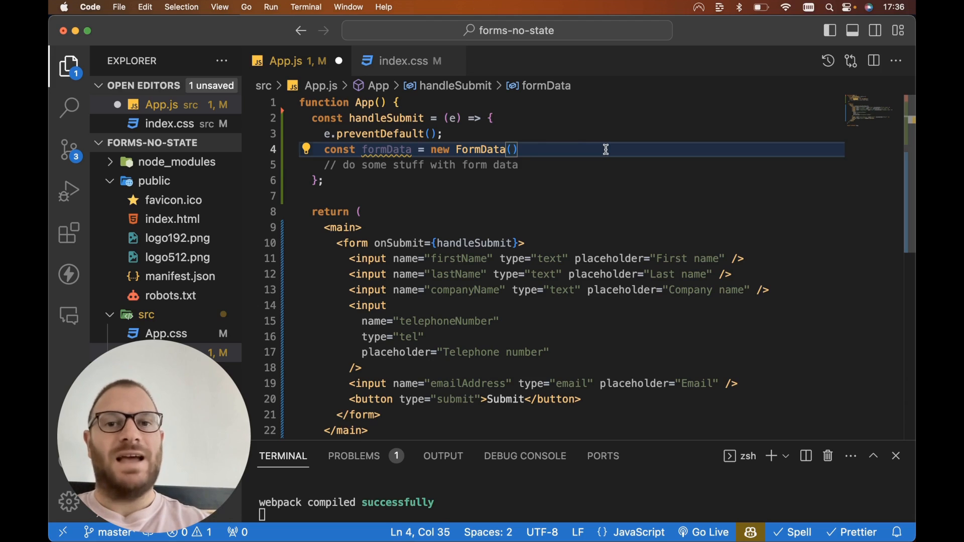
type("e")
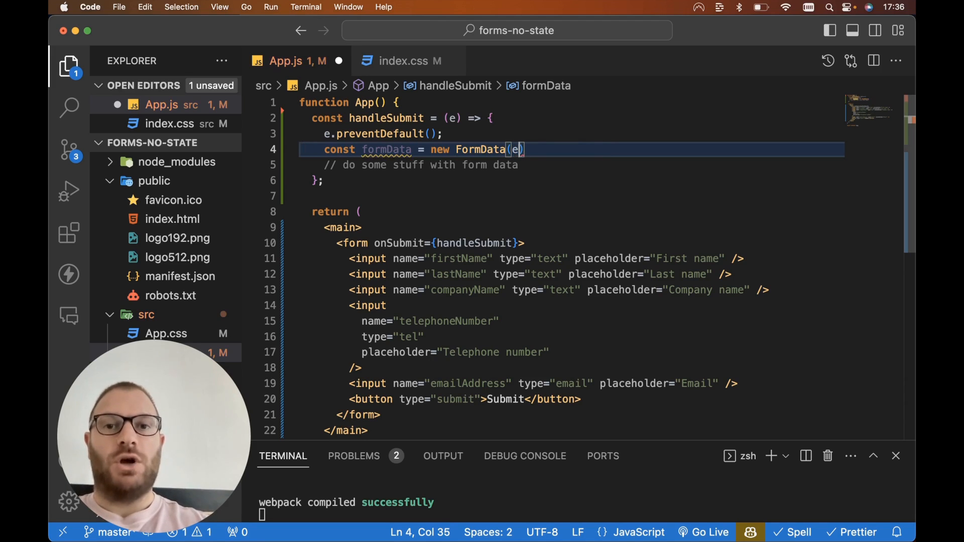
type(".currentTarget")
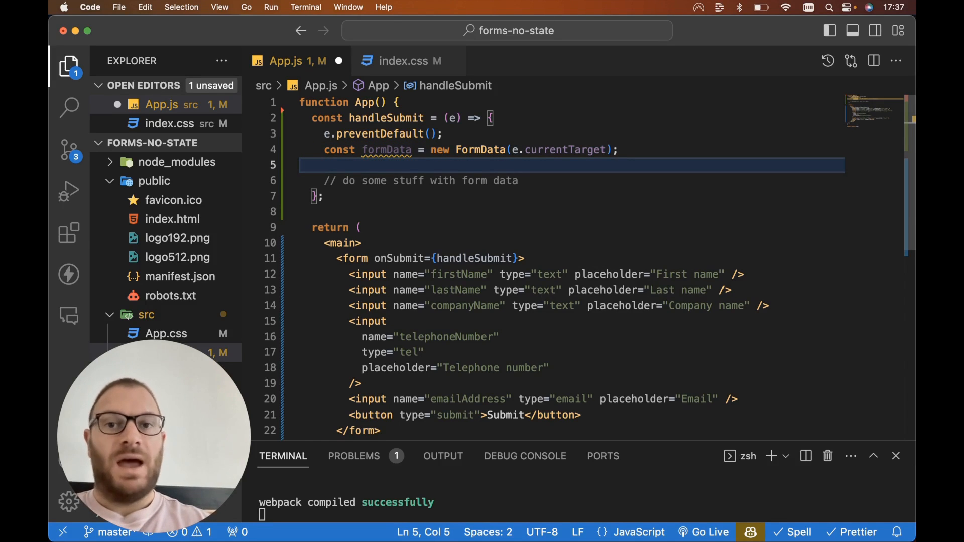
Read formData.get('emailAddress') into email and log it with console.log.
double_click(459, 274)
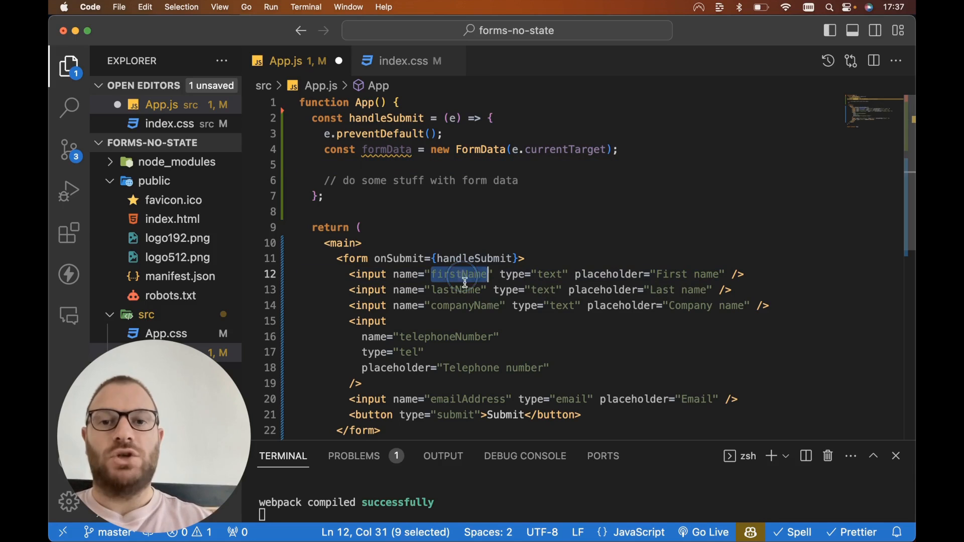
left_click(457, 161)
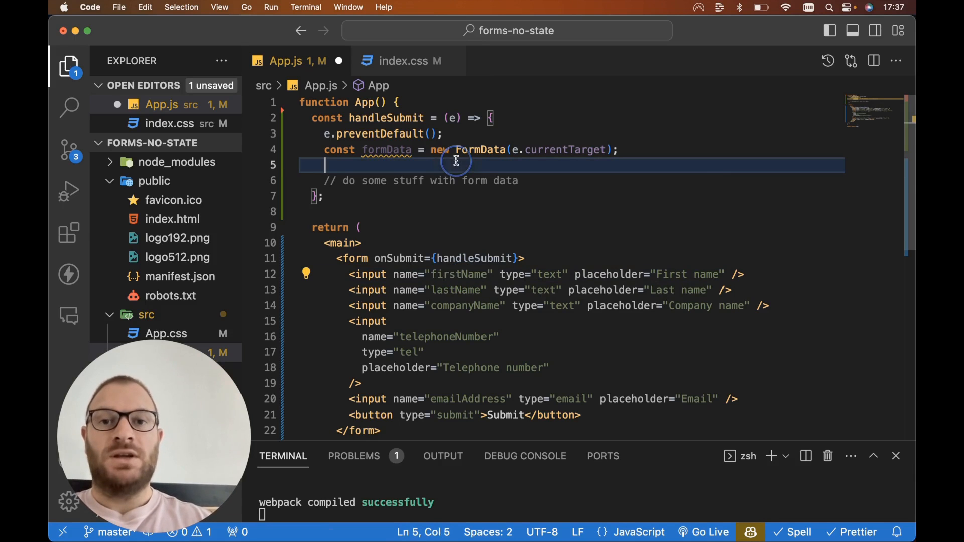
type("const email =")
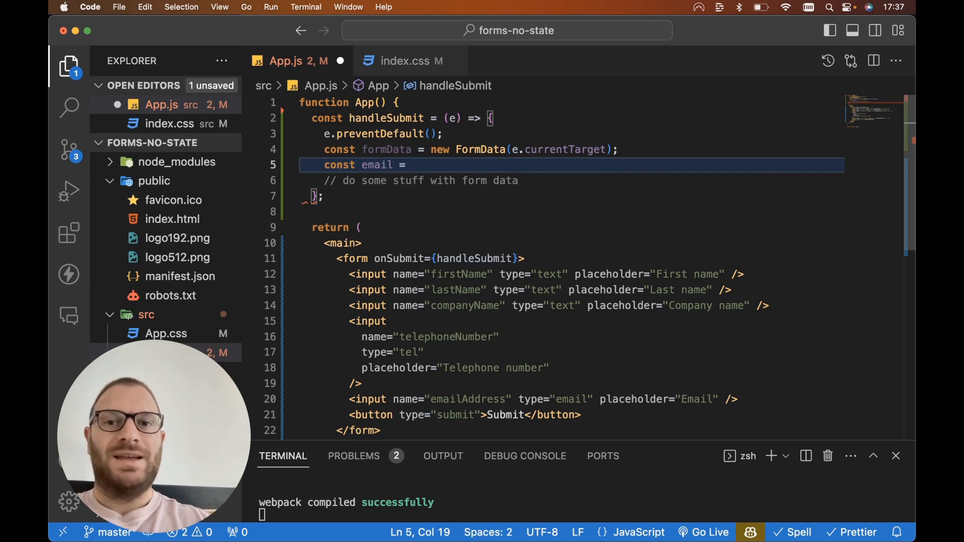
type("formData.get(\"")
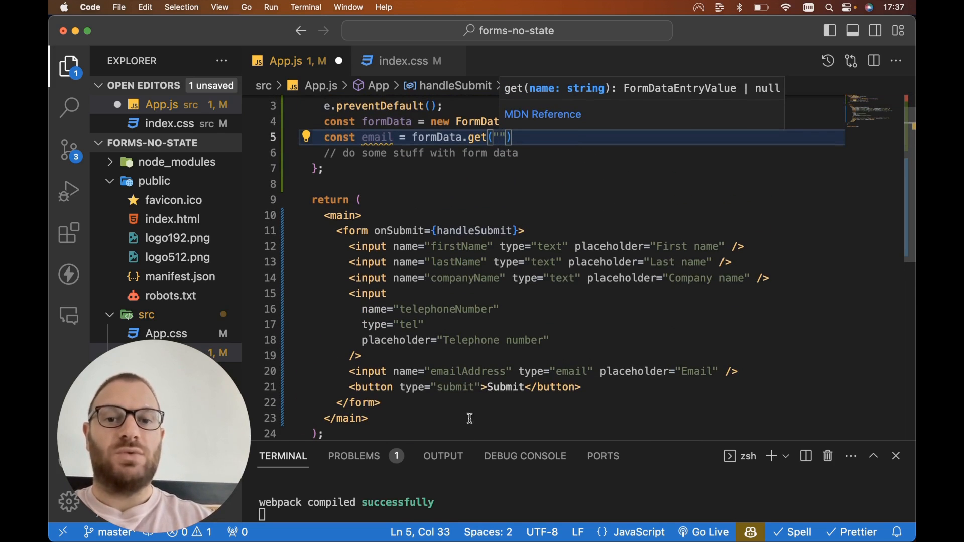
type("emailD")
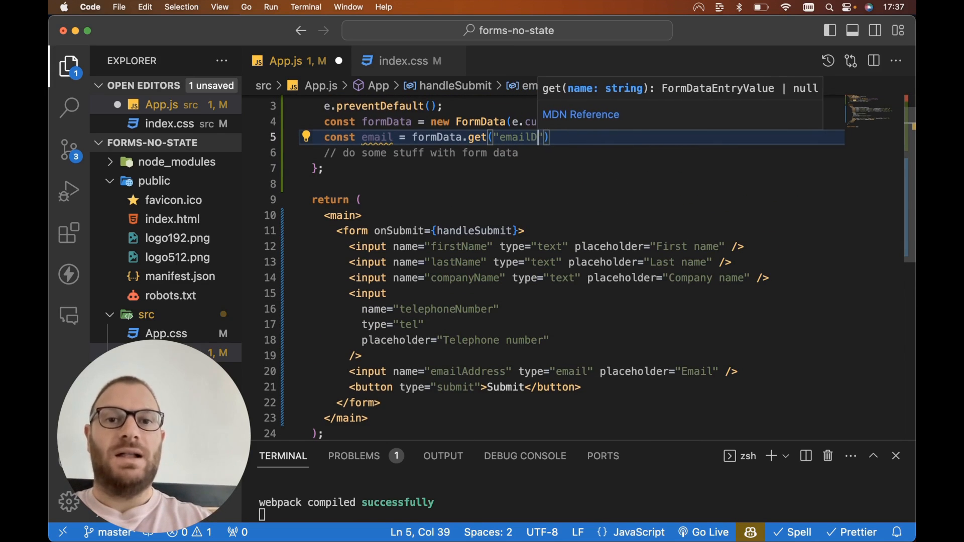
type("console.log({ email });")
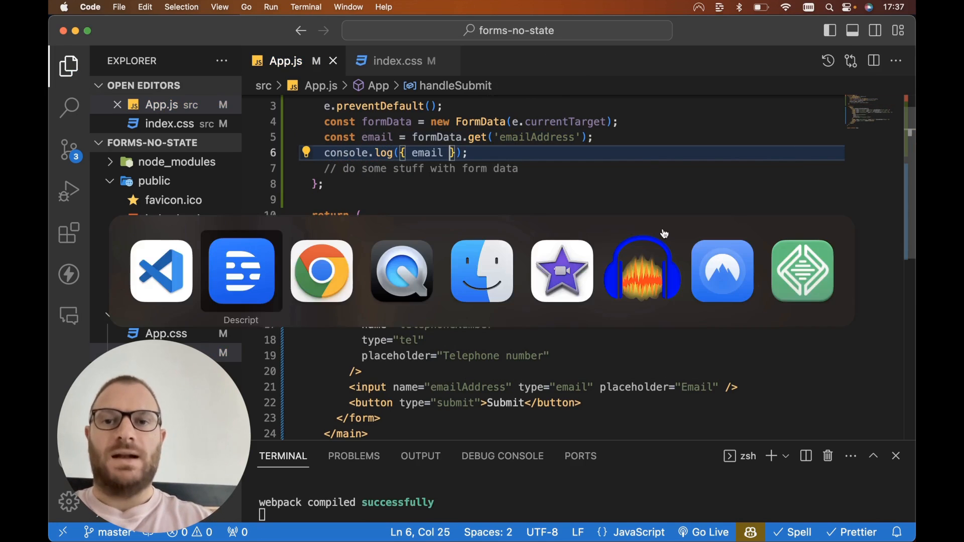
left_click(323, 272)
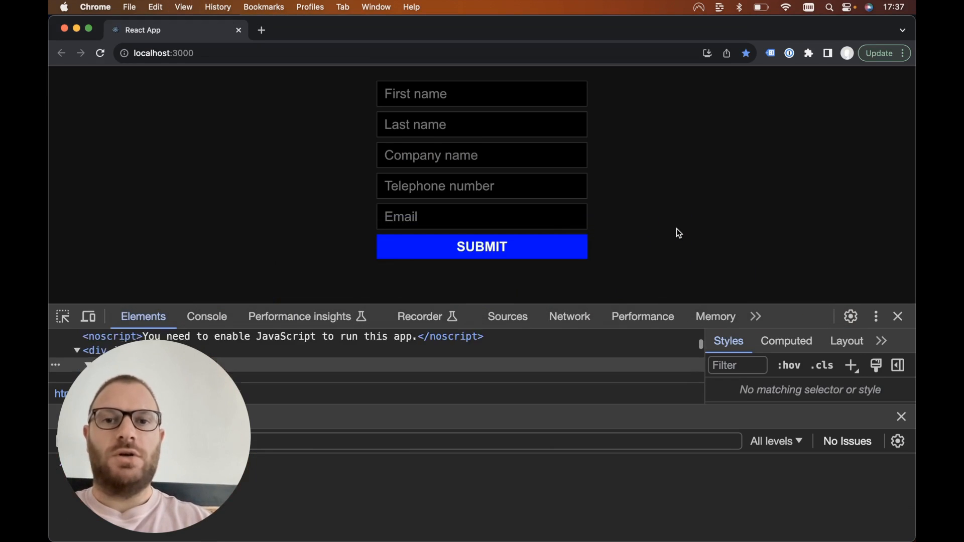
type("test@test.")
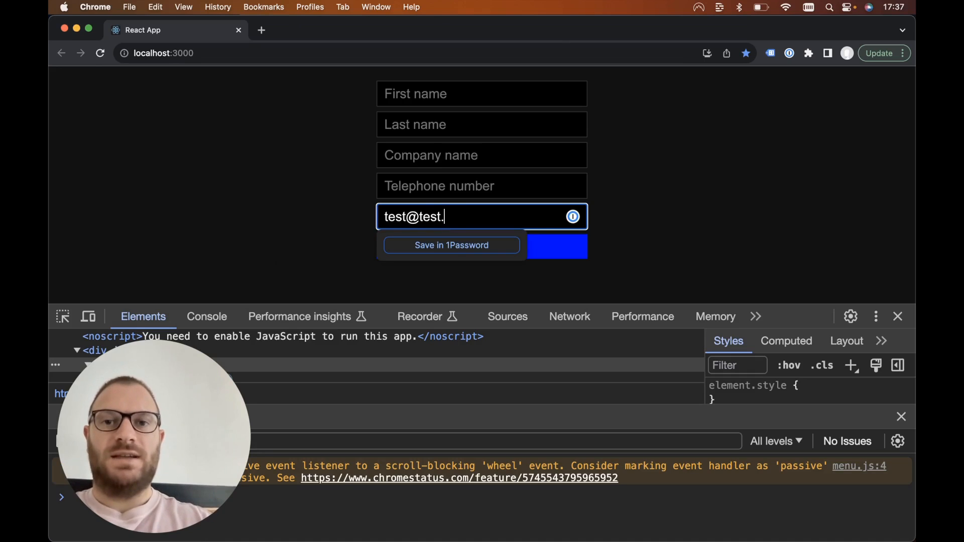
type("com")
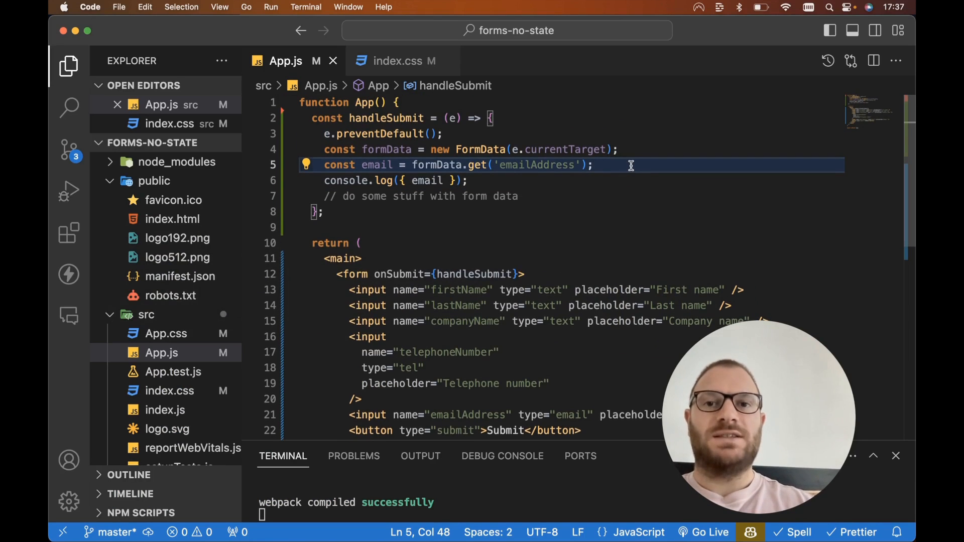
Loop over formData.entries() with [key, value], logging each pair, and save App.js.
type("for(")
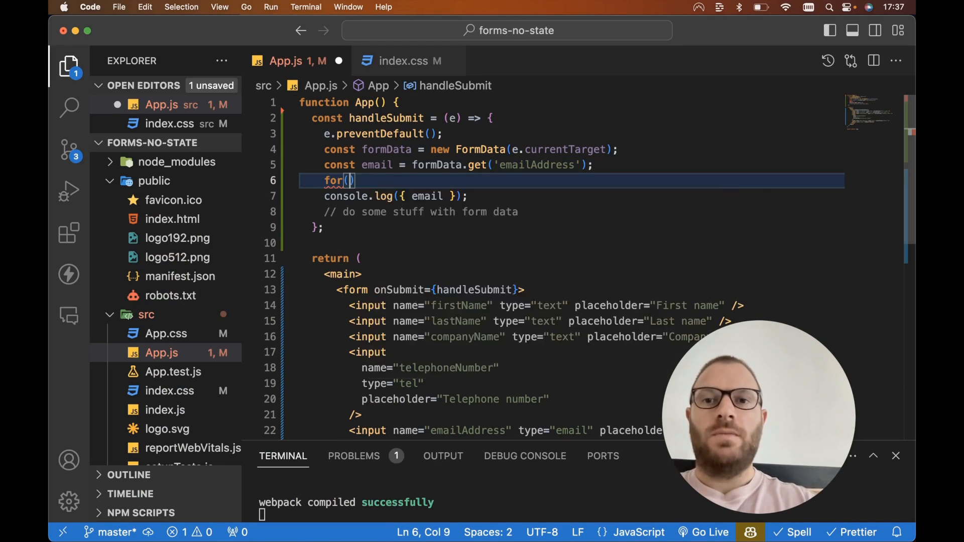
type("let []")
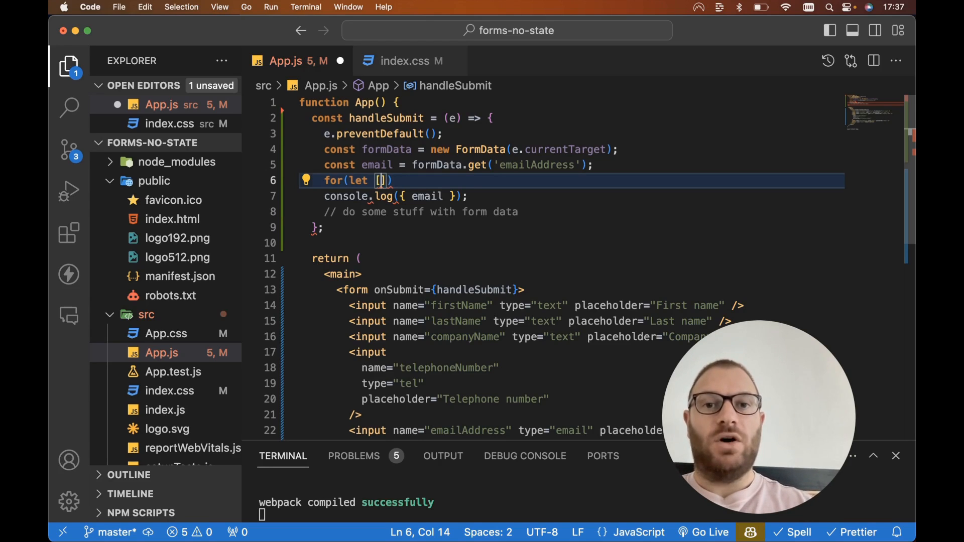
mouse_move(448, 305)
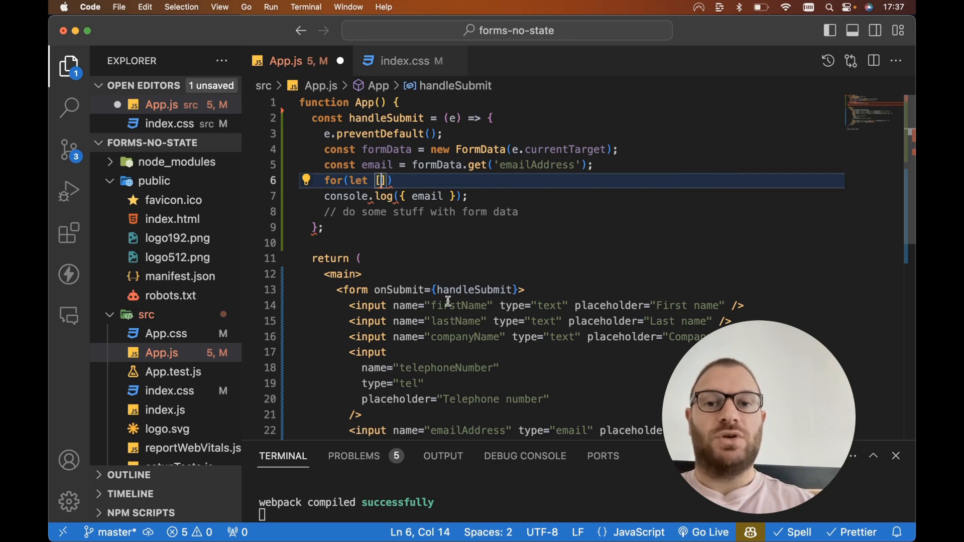
mouse_move(567, 232)
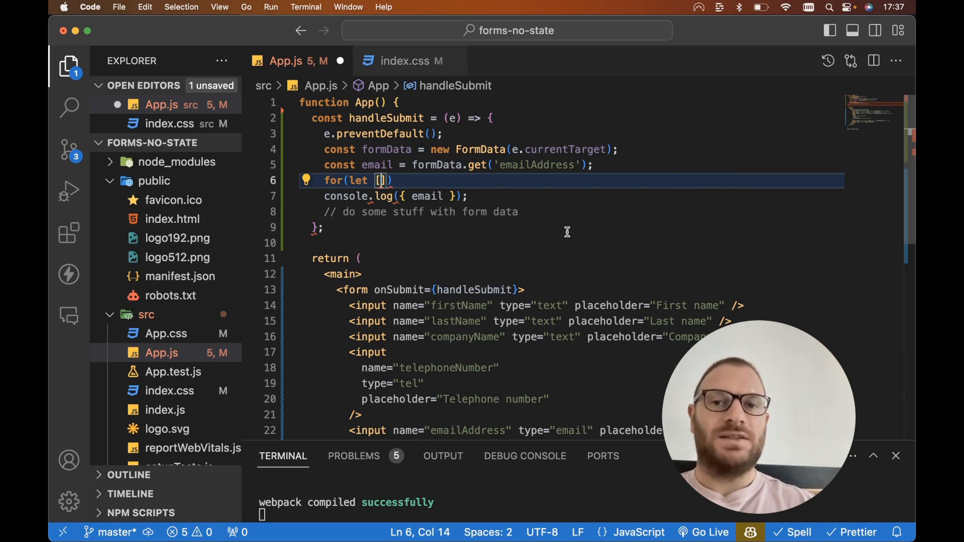
type("key,")
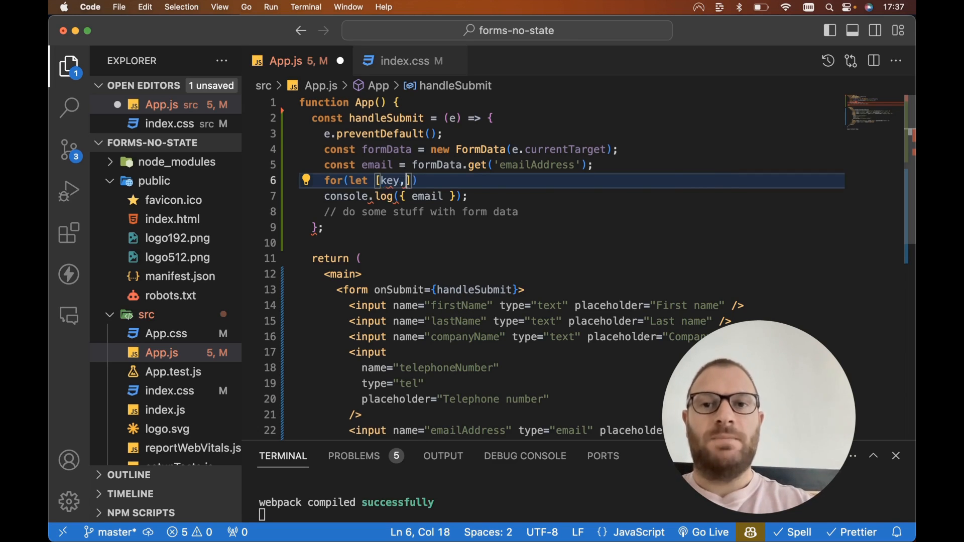
type("value")
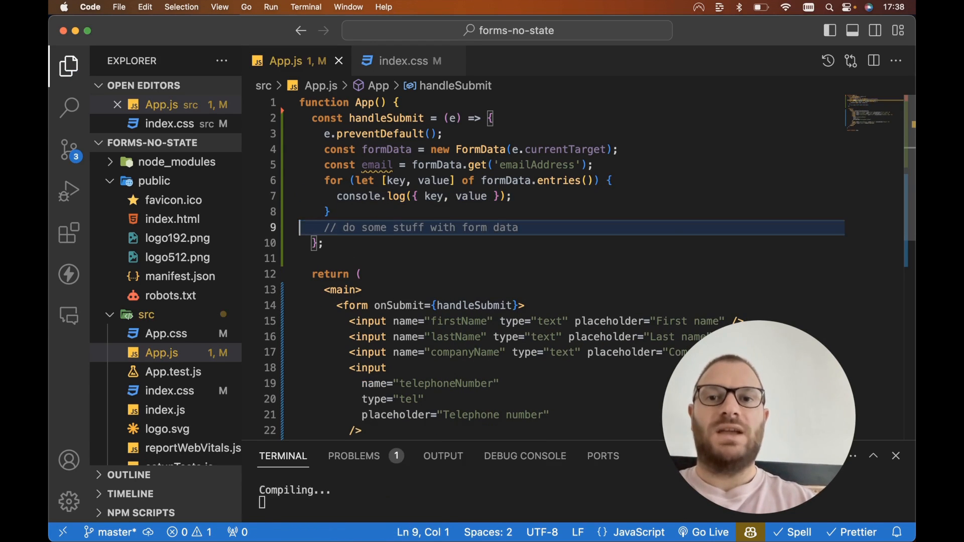
key("Cmd+Tab")
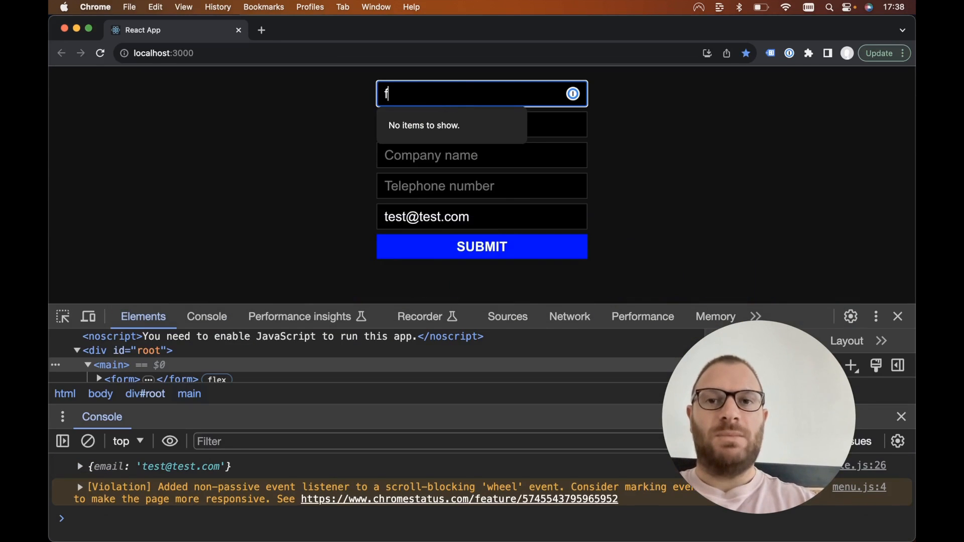
Type 'ex' into the next field of the Chrome form.
type("ex")
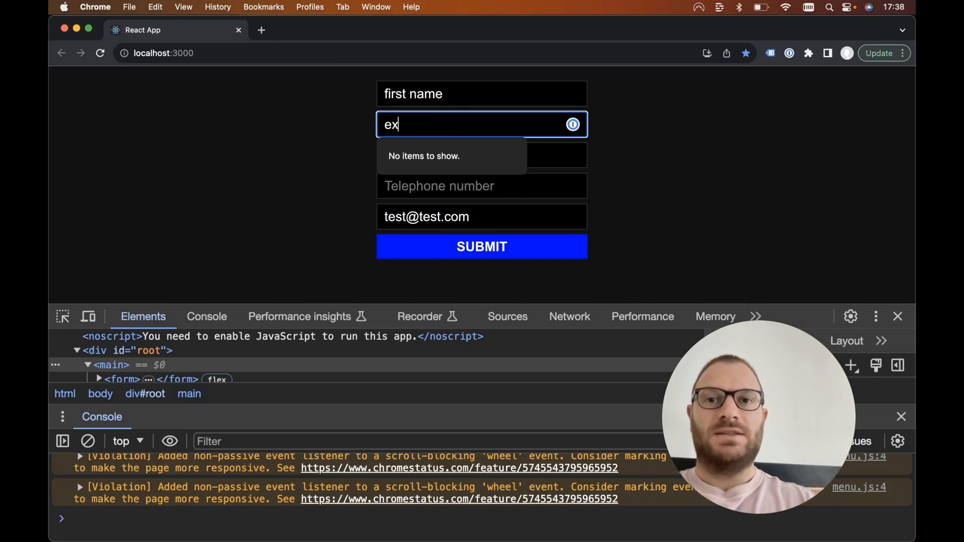